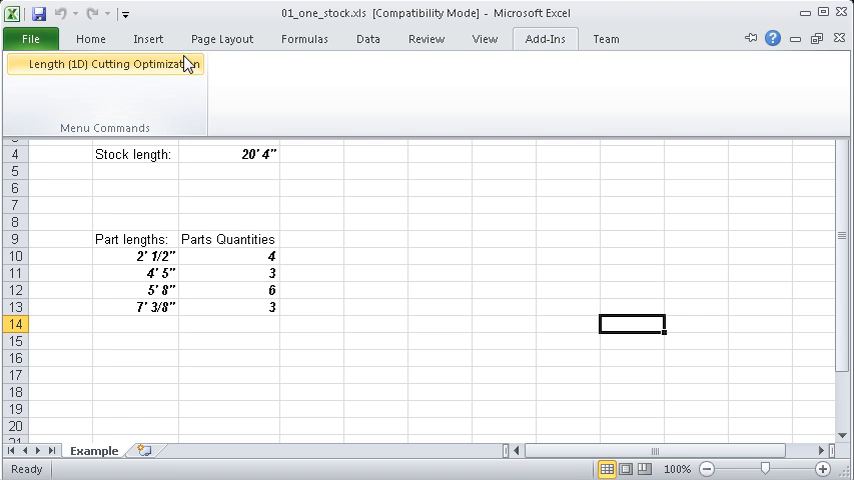
Launch the Length (1D) Cutting Optimization add-in with C4 as the stock length range
left_click(104, 64)
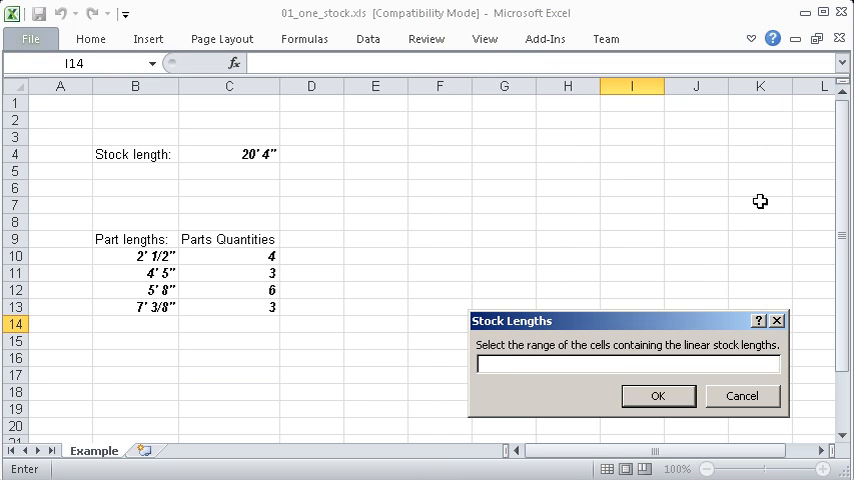
left_click(230, 154)
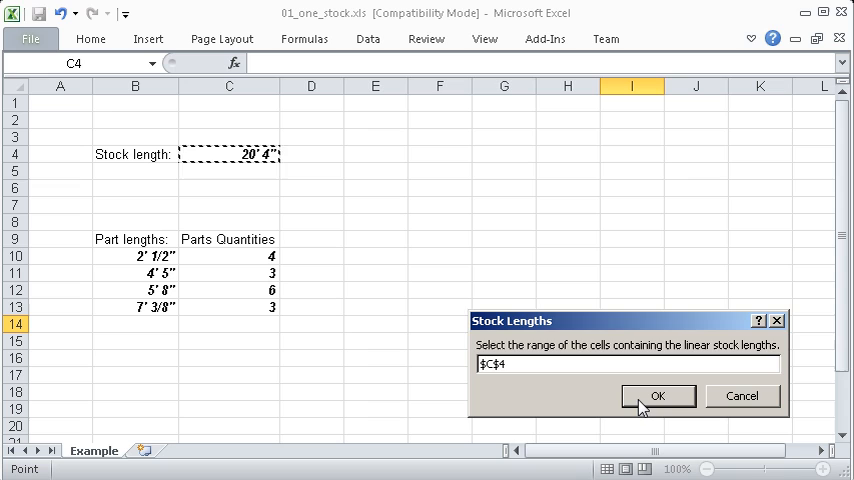
left_click(656, 396)
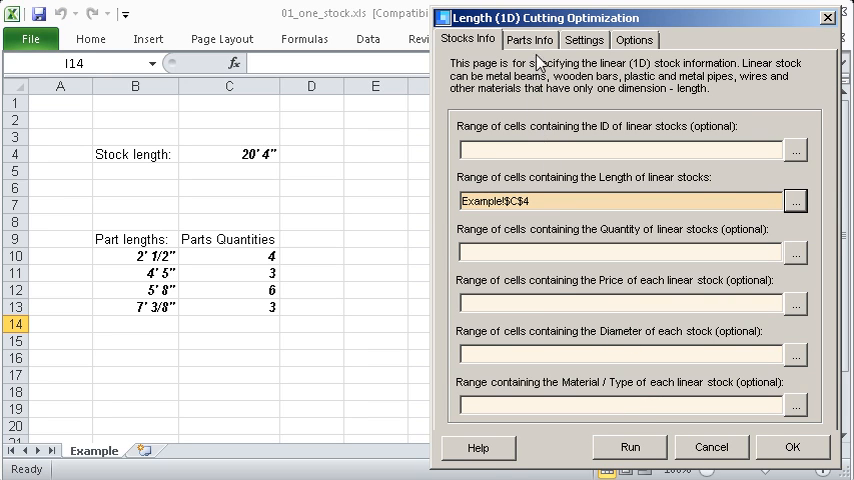
On Parts Info, set part lengths B10:B13 and quantities C10:C13, then move to Options
left_click(530, 40)
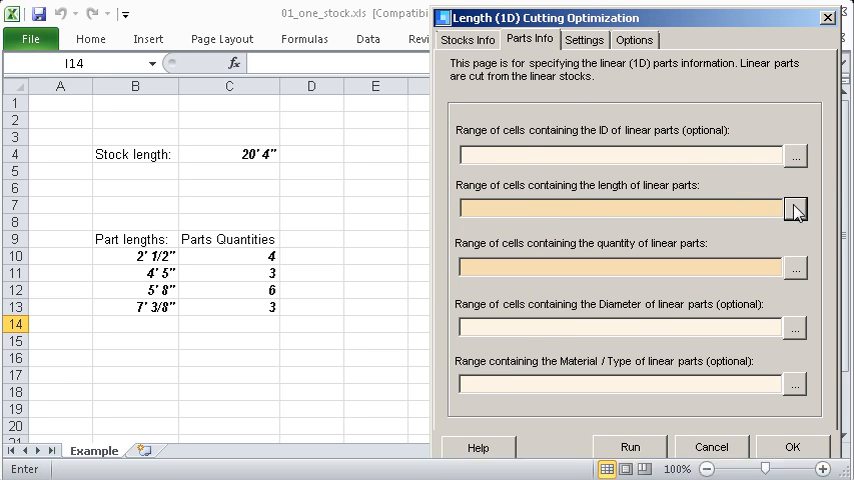
left_click(796, 208)
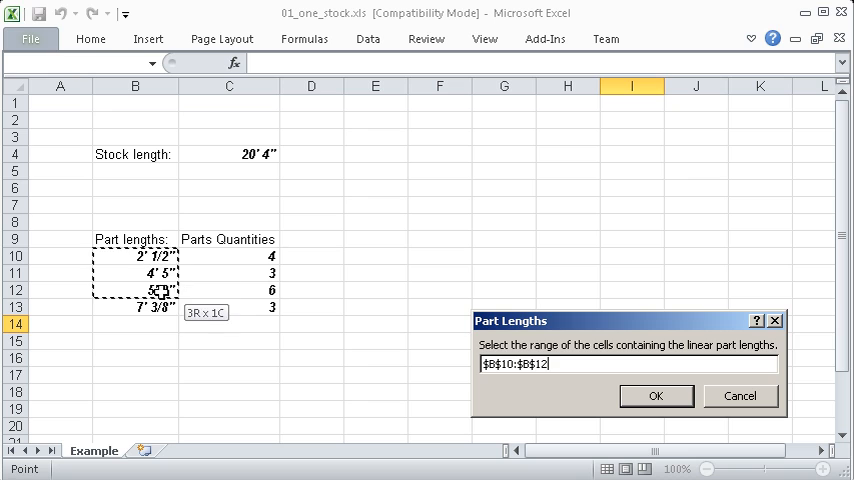
left_click(656, 396)
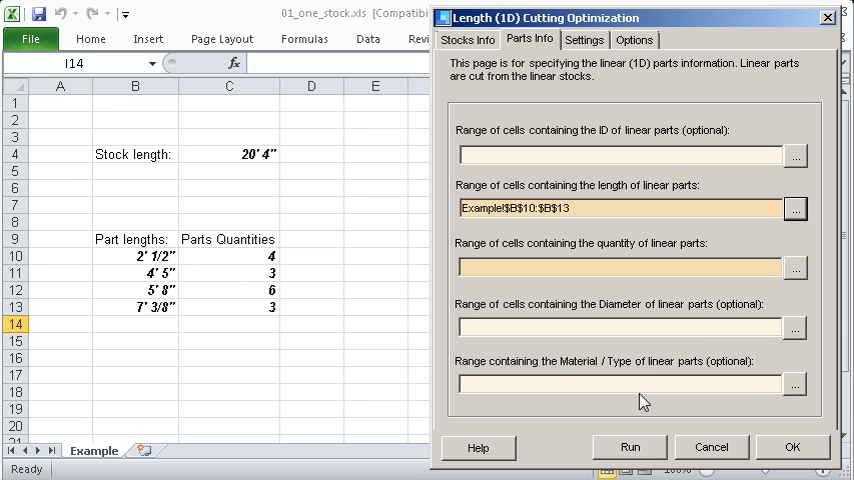
left_click(796, 268)
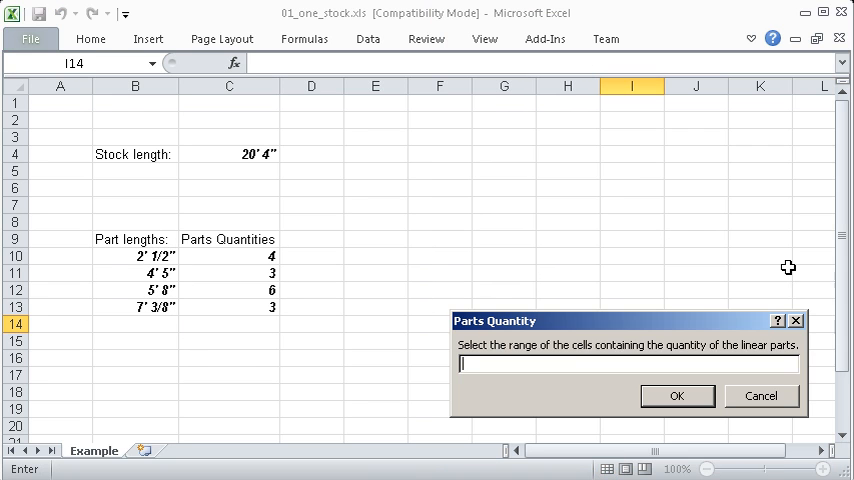
left_click_drag(228, 256, 228, 306)
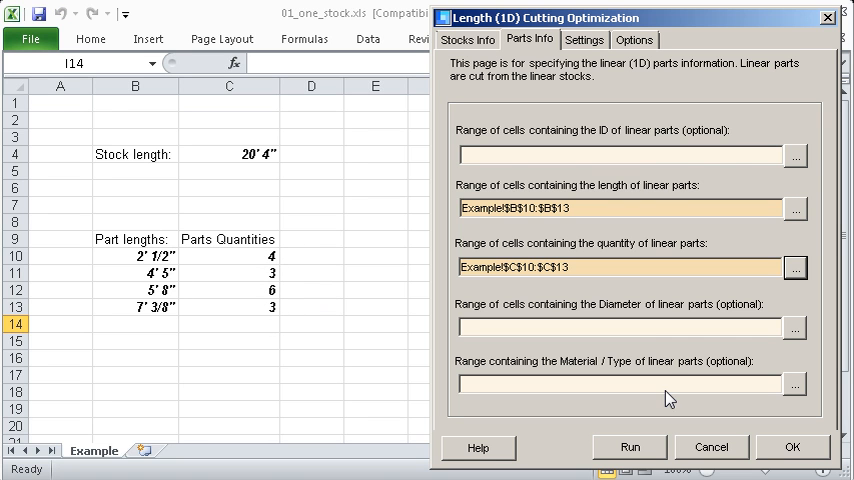
left_click(634, 40)
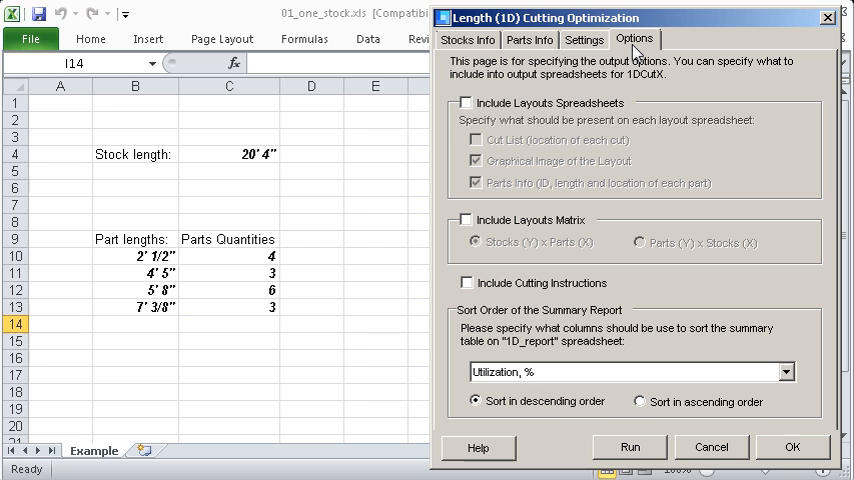
Include layout spreadsheets and the layouts matrix, then run the optimization producing the 1D_report
left_click(466, 102)
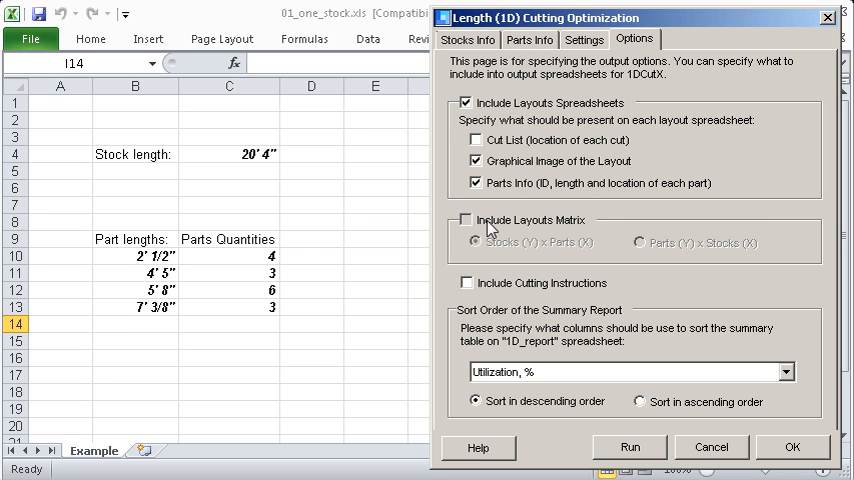
left_click(466, 220)
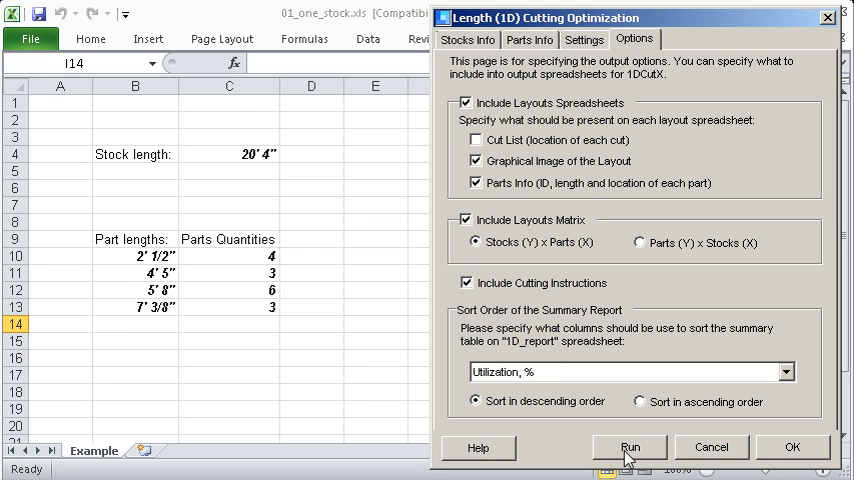
left_click(628, 448)
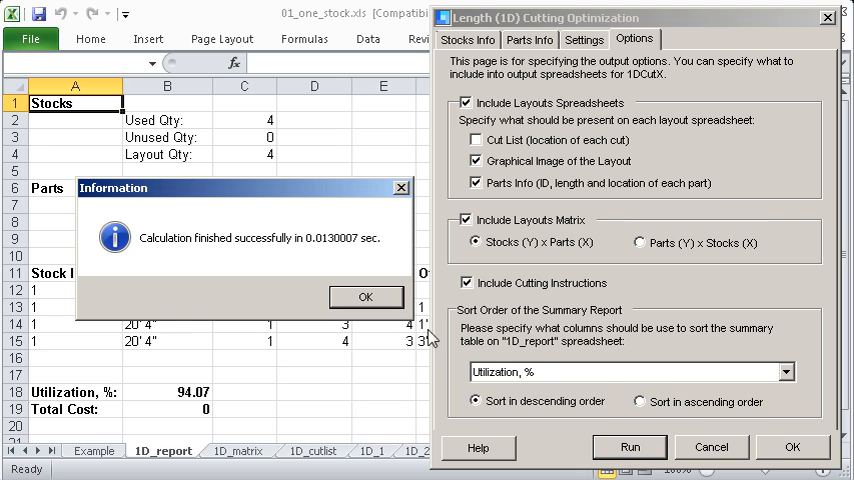
left_click(366, 296)
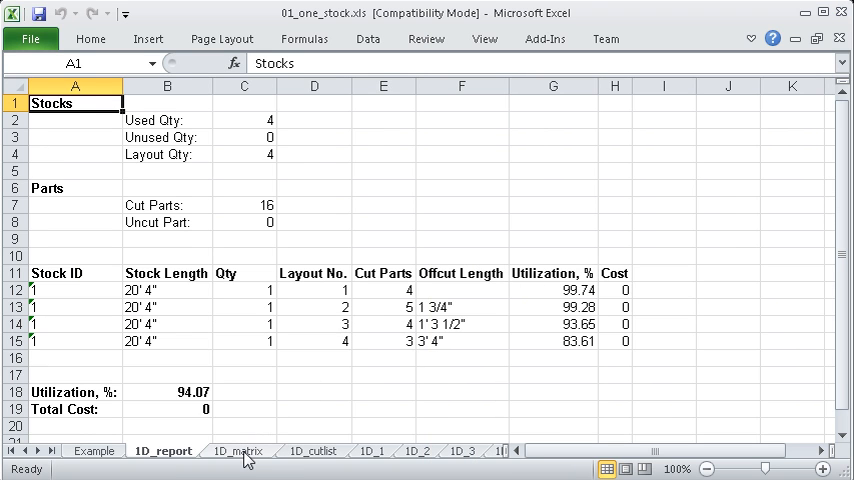
Review the 1D_matrix sheet and the cutting layout sheets 1D_2, 1D_3 and the next one
left_click(236, 450)
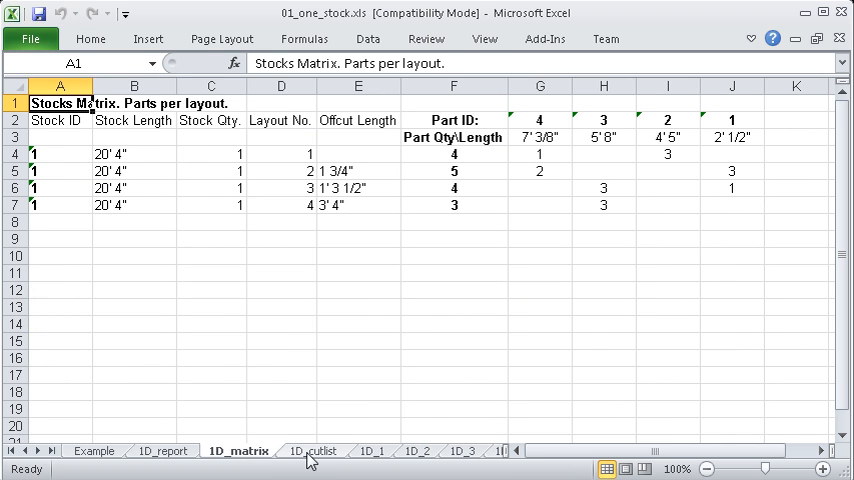
left_click(412, 450)
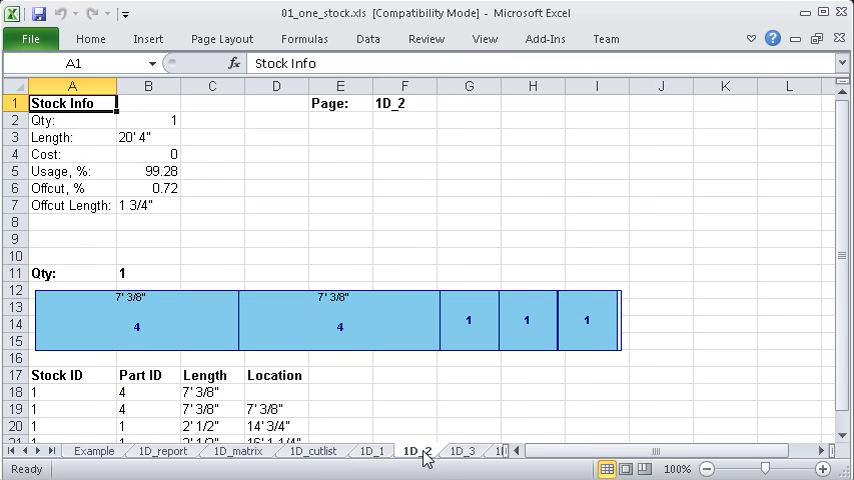
left_click(462, 452)
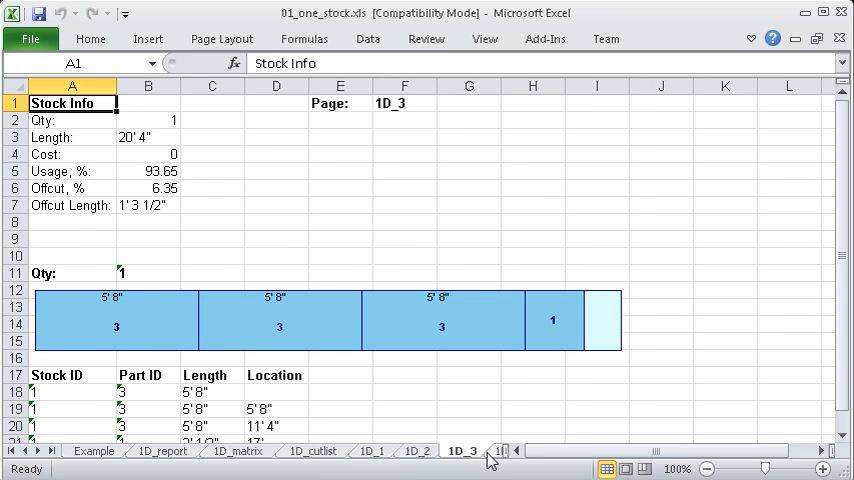
left_click(490, 452)
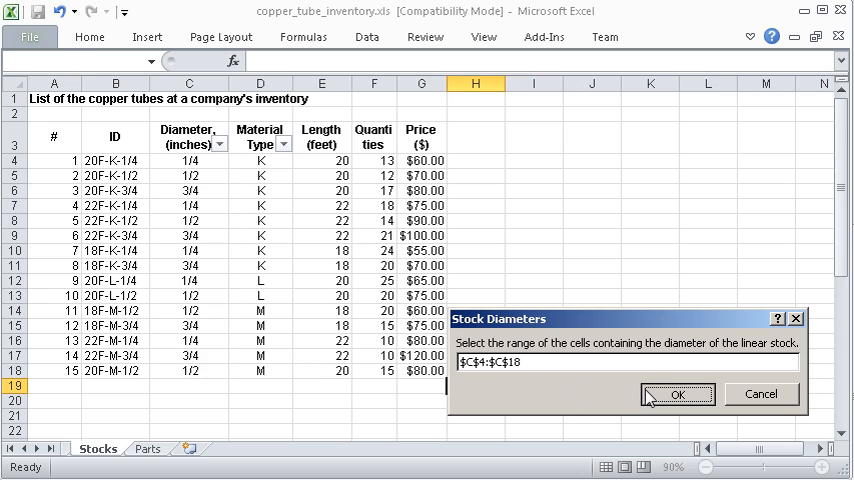
Set stock diameters $C$4:$C$18 from Stocks and select the parts' material types on Parts
left_click(676, 394)
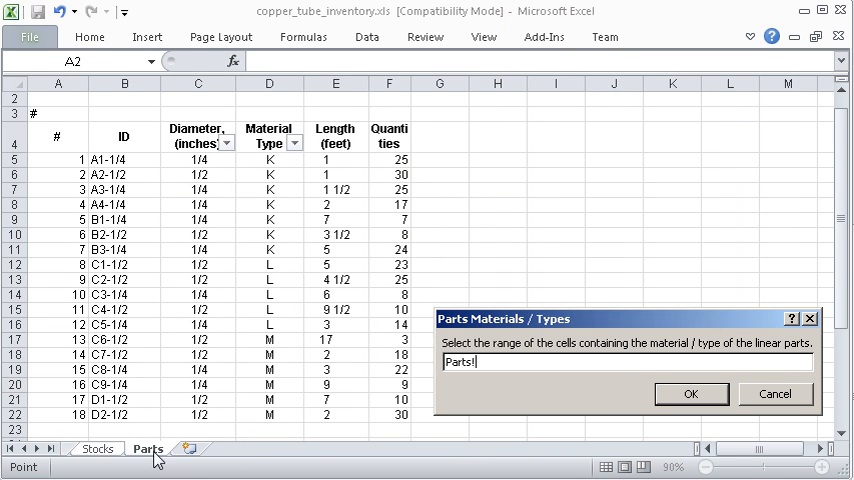
left_click_drag(268, 156, 268, 404)
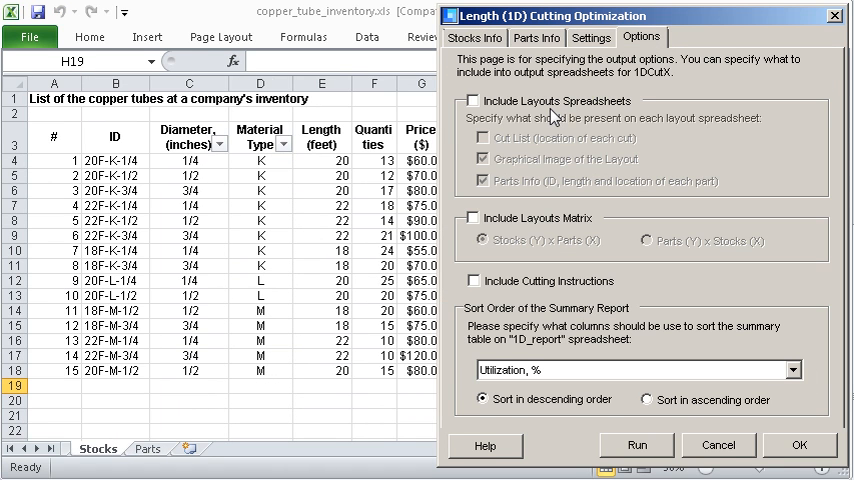
Include layout spreadsheets and run the copper tube optimization, producing the 308-part 1D_report
left_click(474, 100)
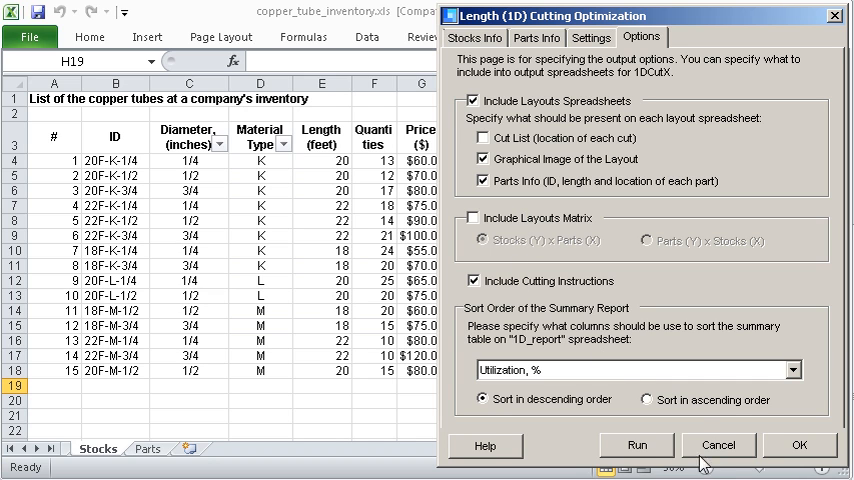
left_click(636, 444)
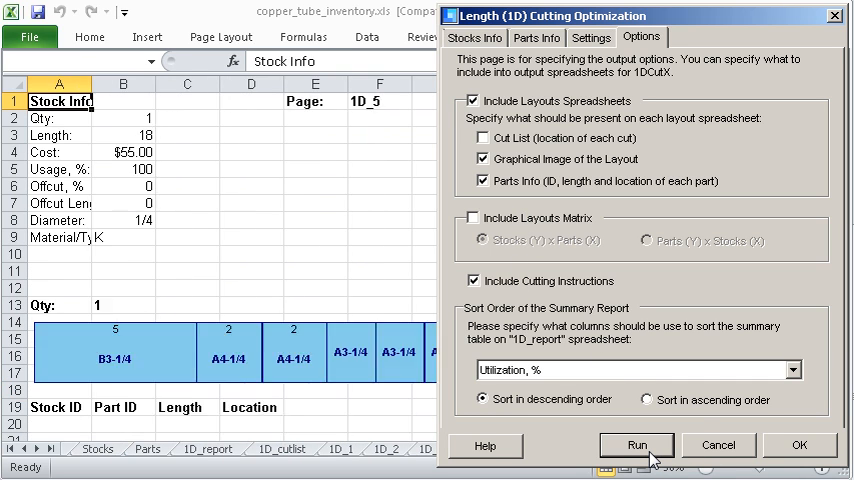
left_click(636, 444)
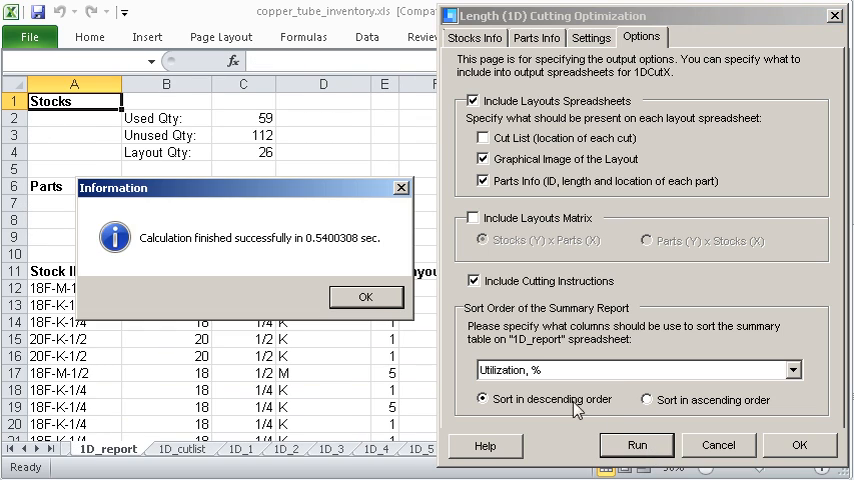
left_click(364, 296)
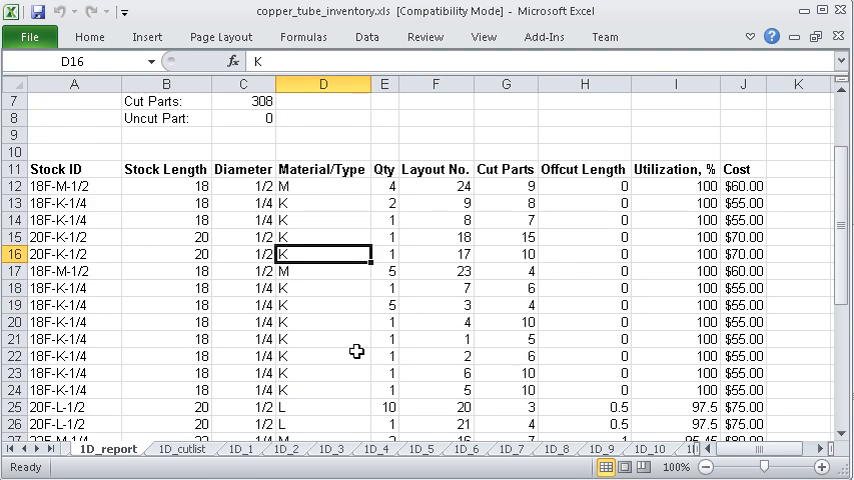
Scroll the 1D_report summary, then check the stock diameter in B8 on sheets 1D_1 and 1D_11
scroll("down", 3)
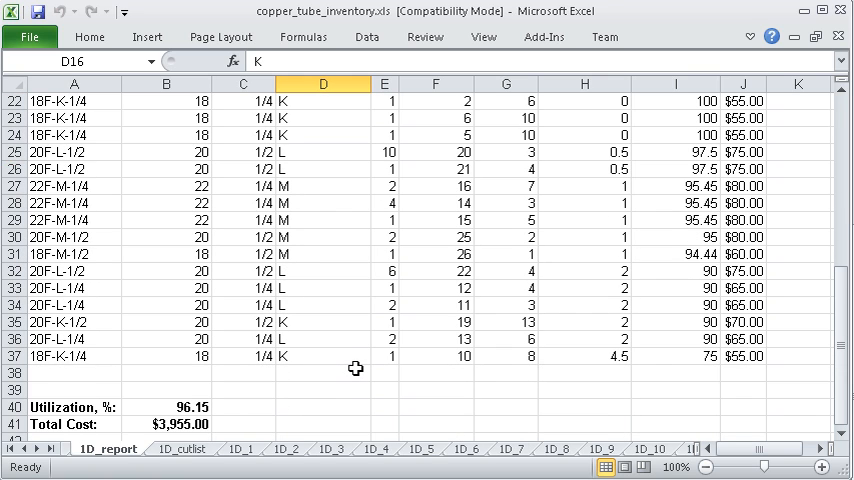
left_click(238, 448)
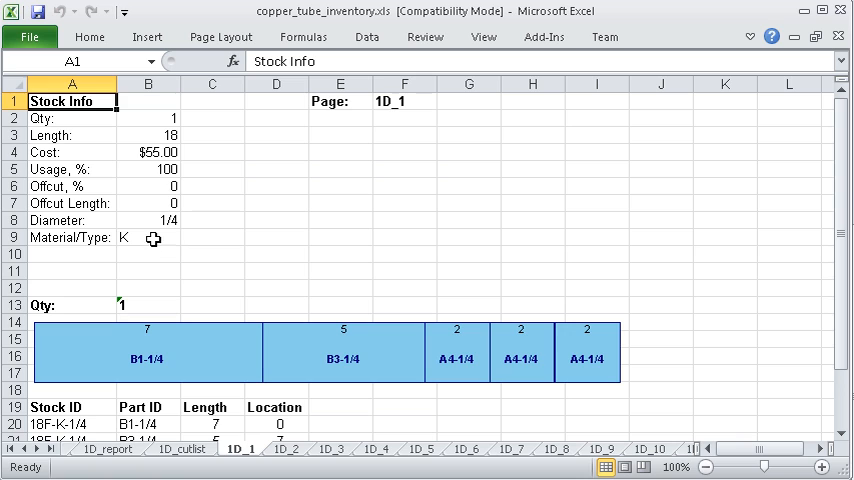
left_click(150, 220)
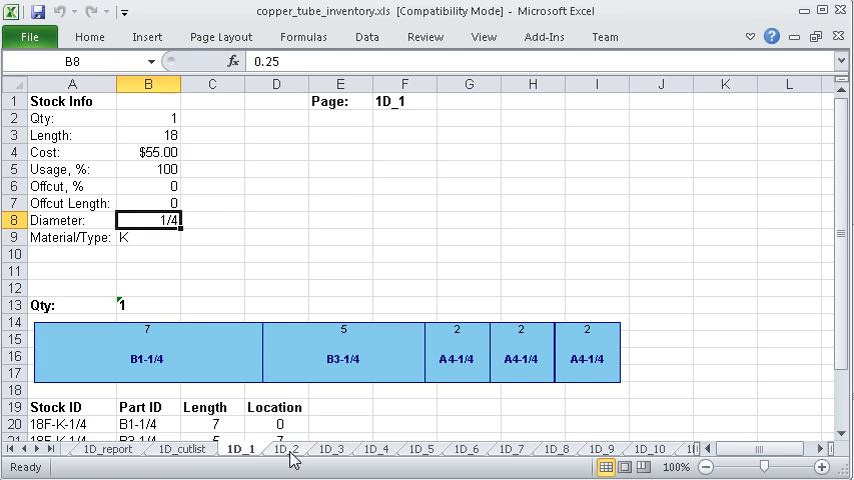
left_click(628, 448)
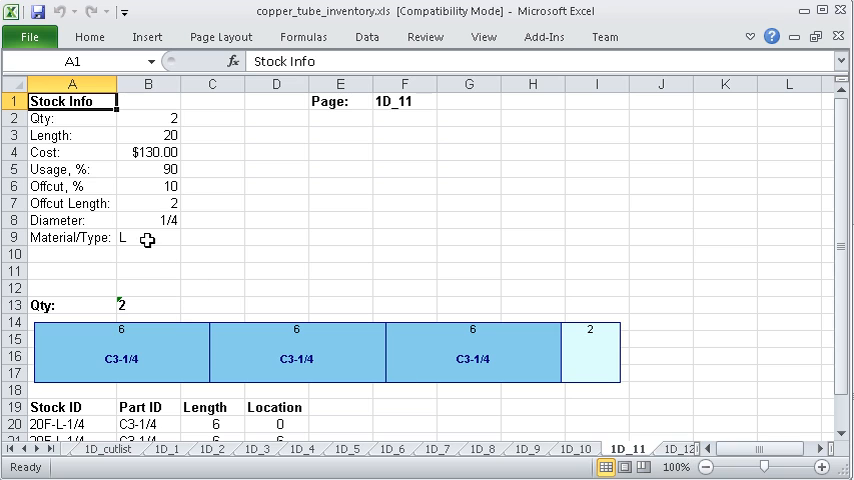
left_click(148, 220)
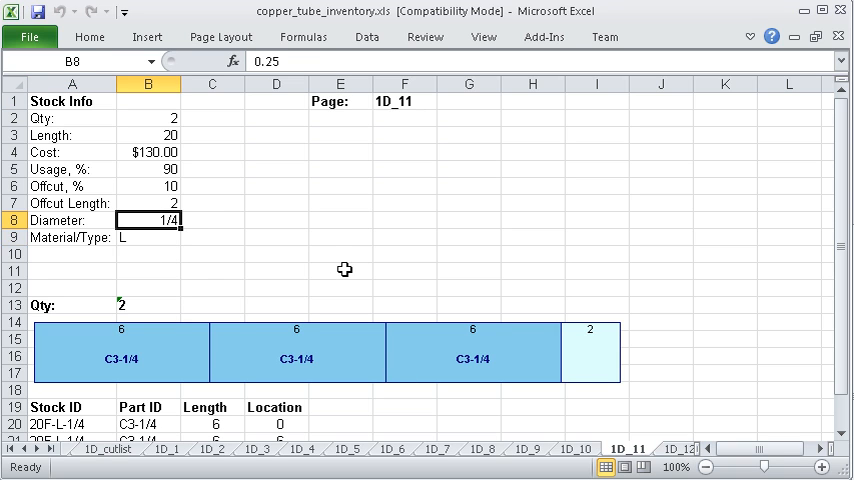